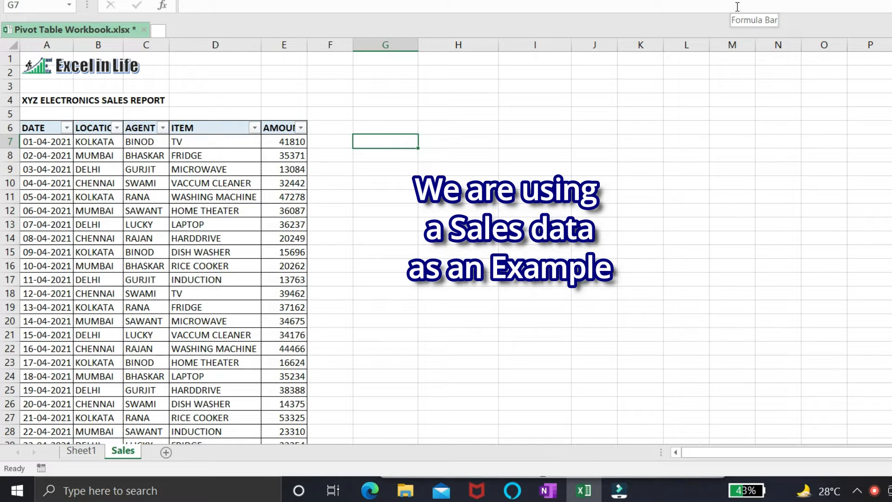
# Step: Review the sales data range A6:E203 and its column headers before building the pivot
pyautogui.click(284, 141)
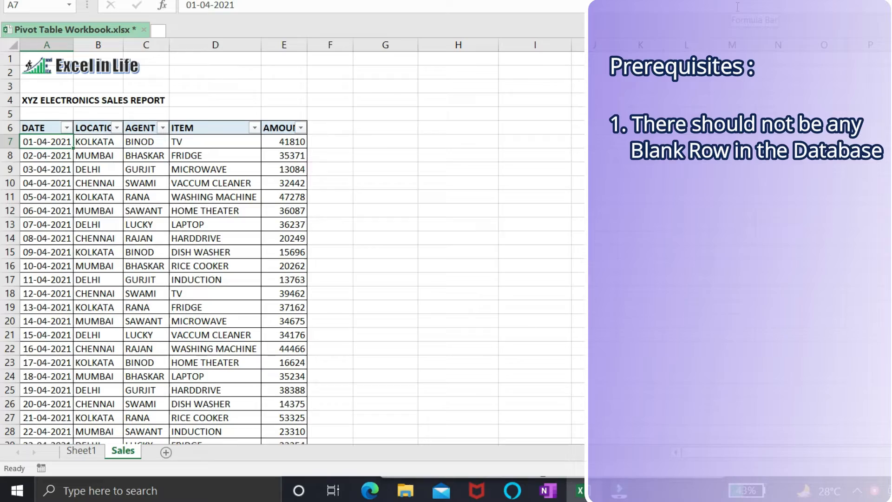
pyautogui.click(47, 293)
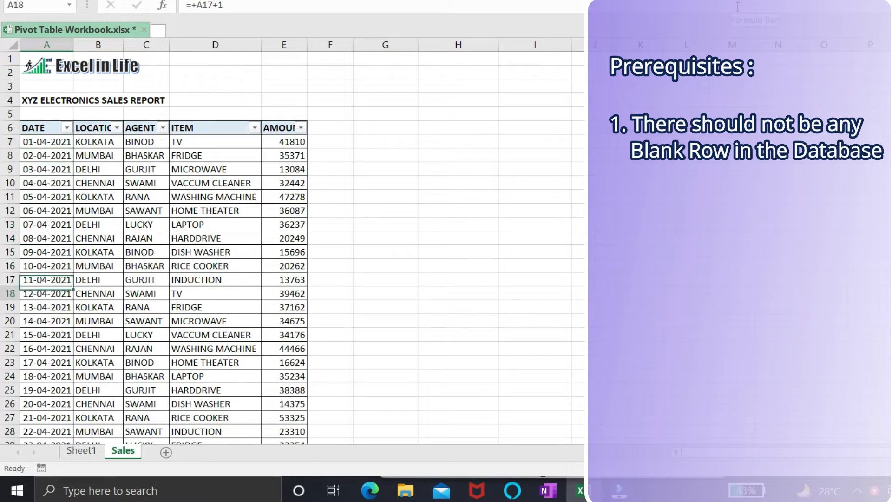
pyautogui.scroll(-3)
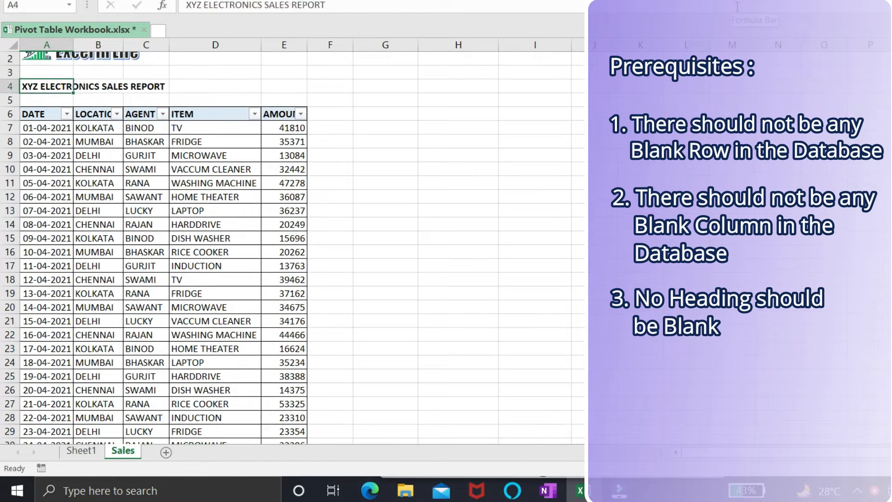
pyautogui.click(330, 113)
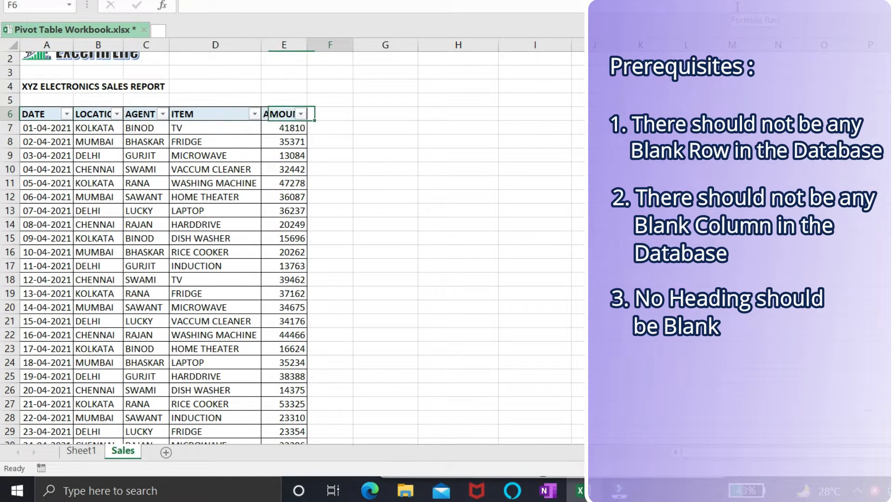
pyautogui.click(215, 114)
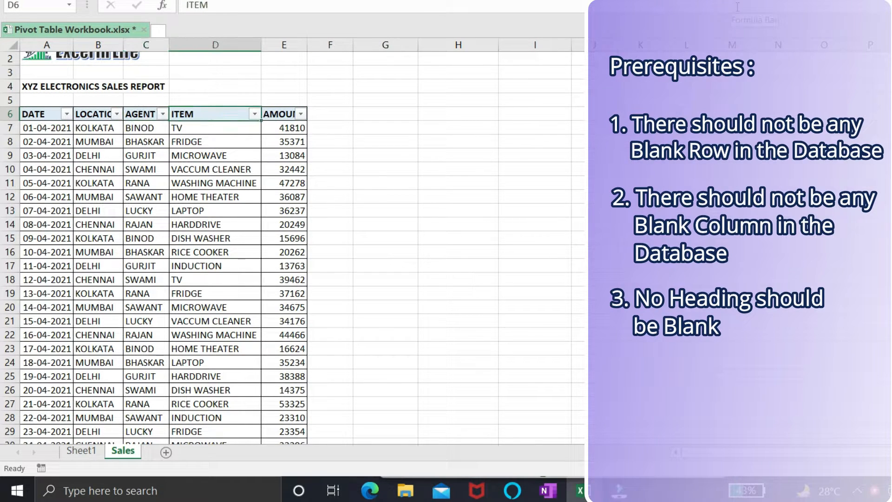
pyautogui.click(47, 114)
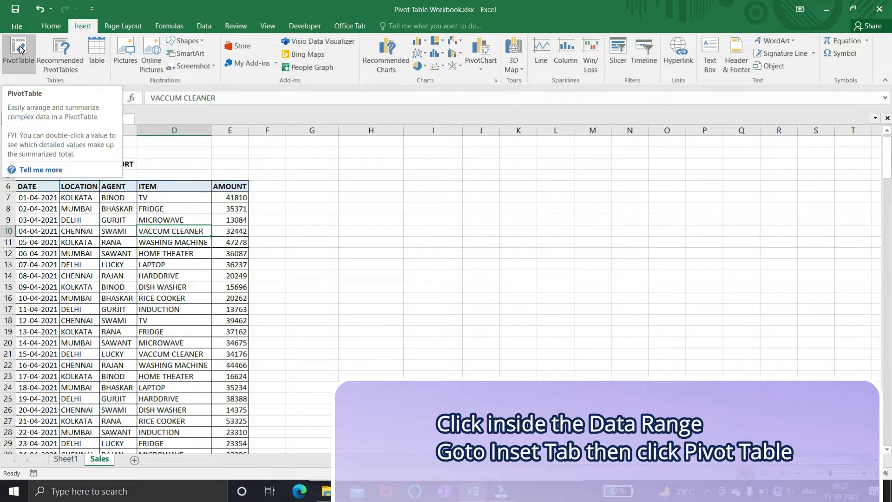
# Step: Create a PivotTable from the sales data on the existing Sales sheet at cell G6
pyautogui.click(19, 51)
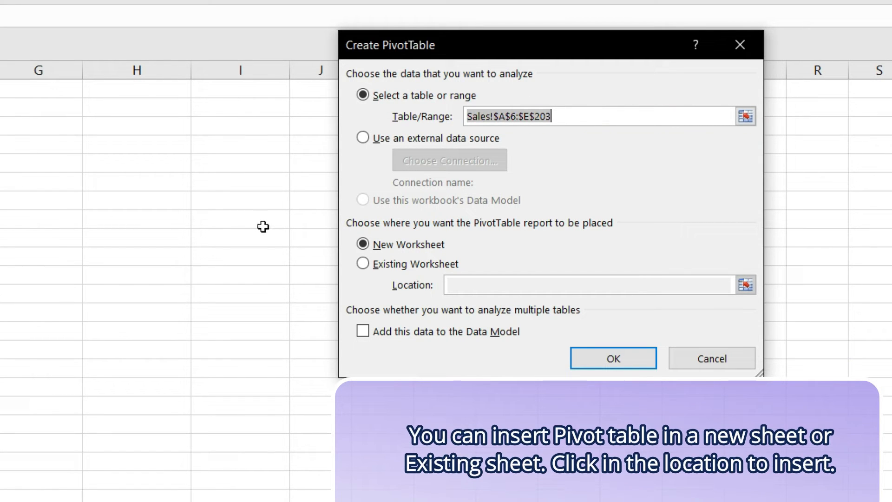
pyautogui.moveTo(362, 263)
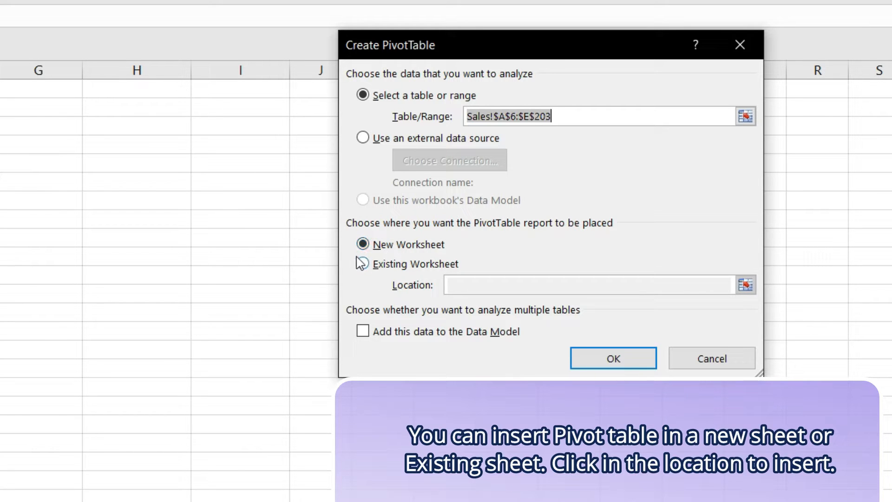
pyautogui.click(363, 264)
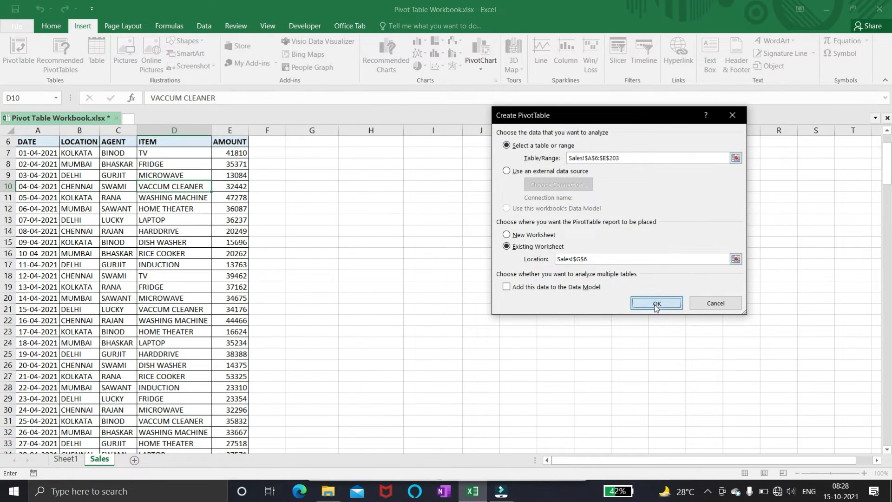
pyautogui.click(654, 302)
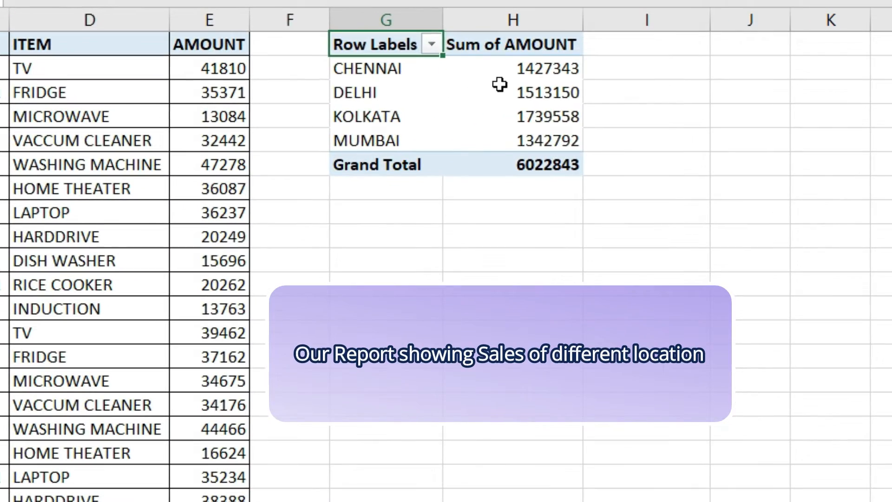
pyautogui.moveTo(506, 61)
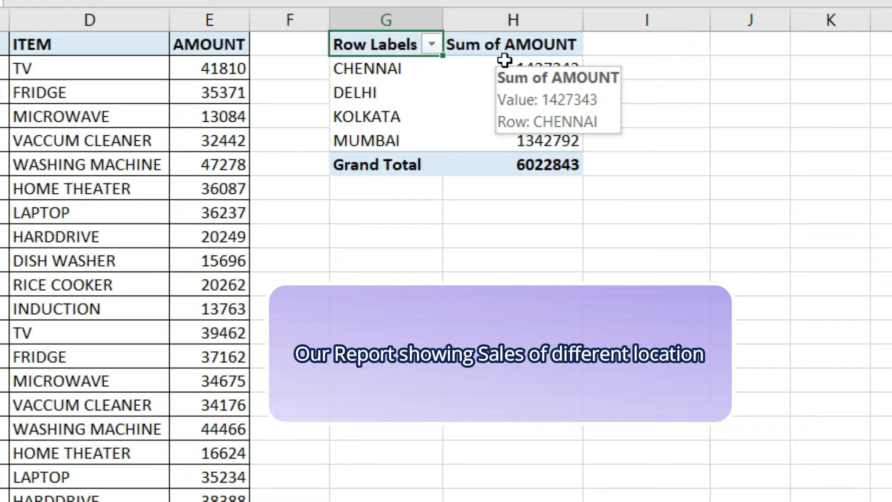
pyautogui.moveTo(493, 45)
pyautogui.write('Sales')
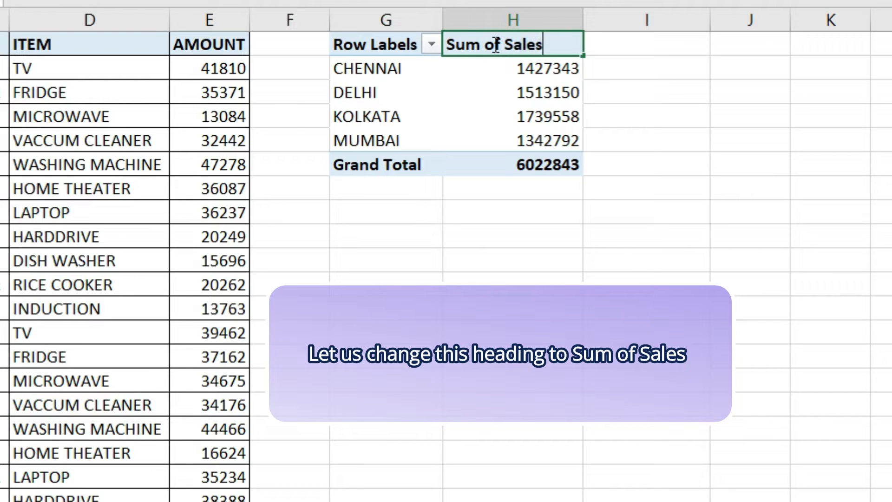
# Step: Commit the renamed value heading Sum of Sales by selecting another pivot cell
pyautogui.click(512, 68)
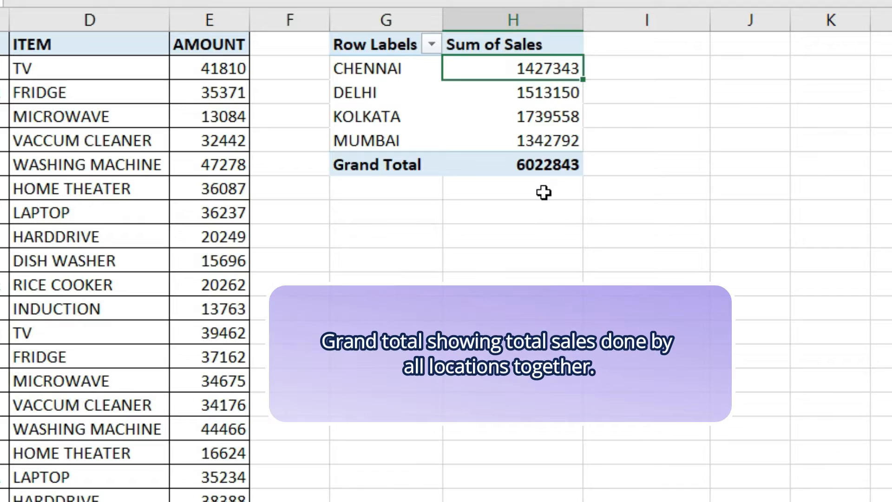
pyautogui.moveTo(491, 96)
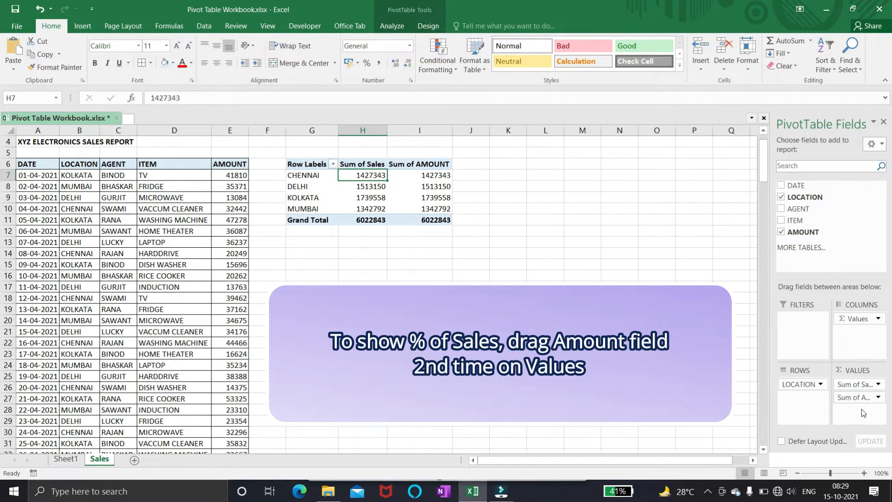
pyautogui.moveTo(434, 176)
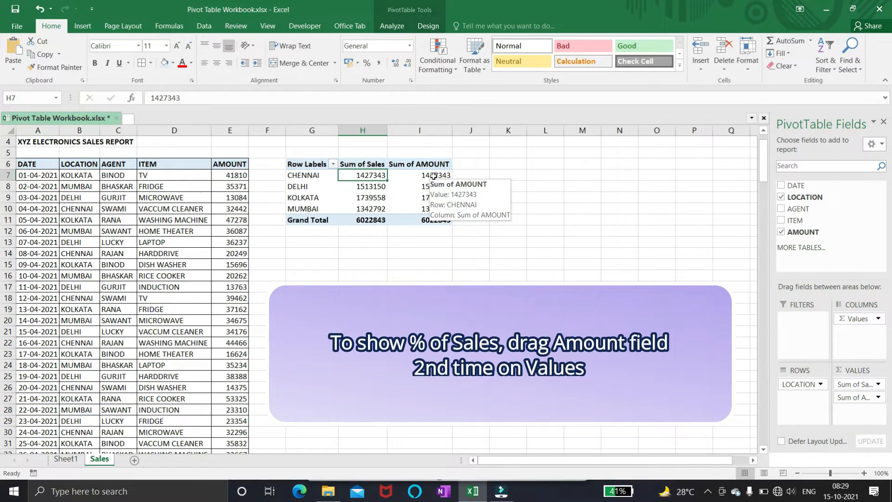
# Step: Show the second AMOUNT column as % of Grand Total and rename its heading % of Sales
pyautogui.click(419, 175)
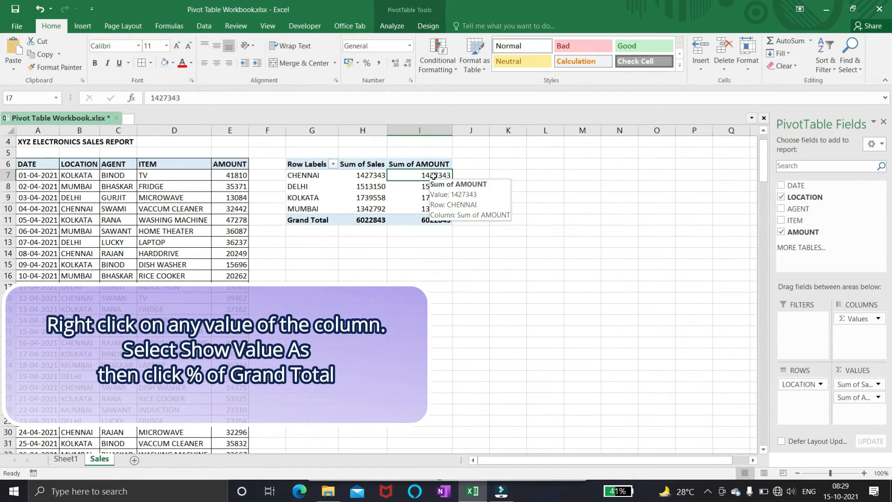
pyautogui.rightClick(419, 174)
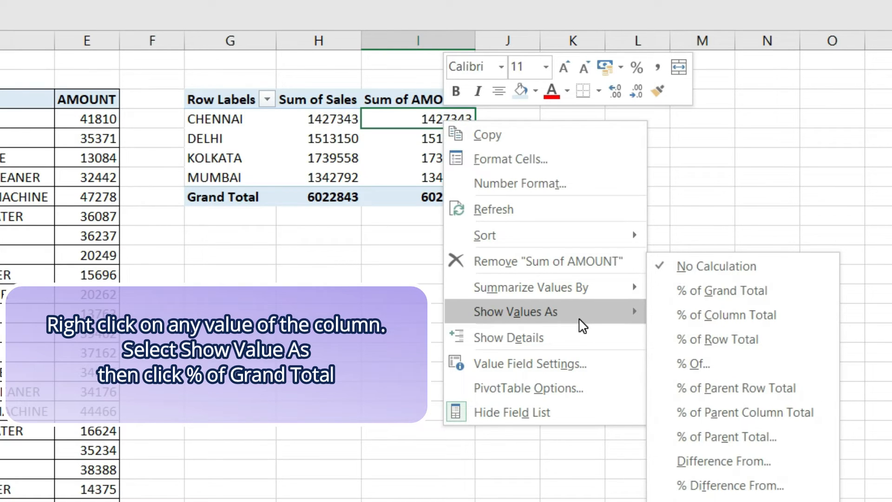
pyautogui.moveTo(721, 289)
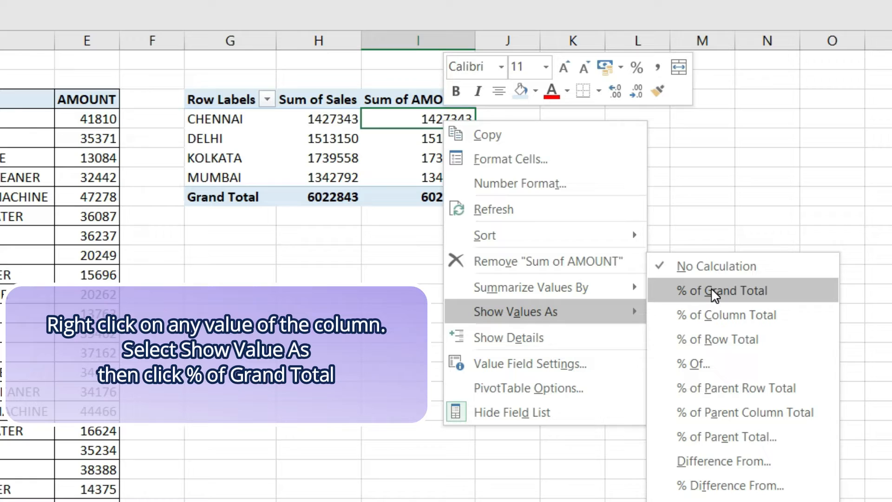
pyautogui.click(720, 290)
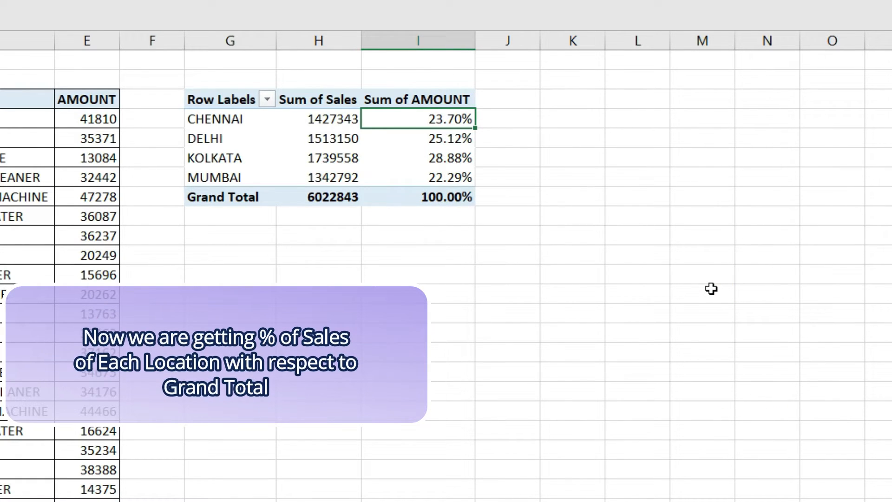
pyautogui.moveTo(591, 221)
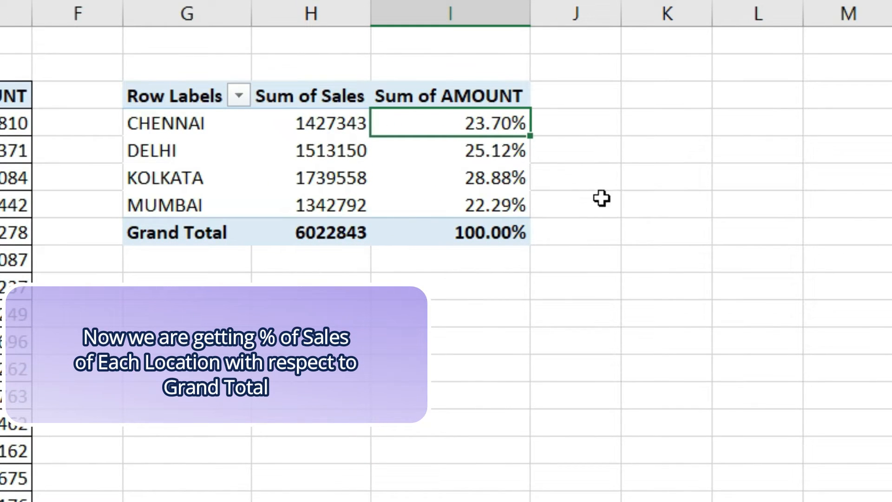
pyautogui.moveTo(591, 200)
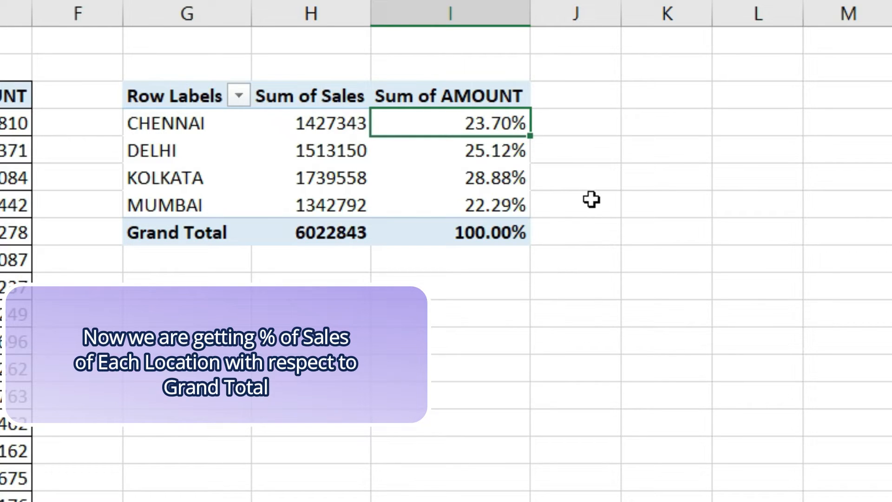
pyautogui.click(450, 96)
pyautogui.write('% of Sa')
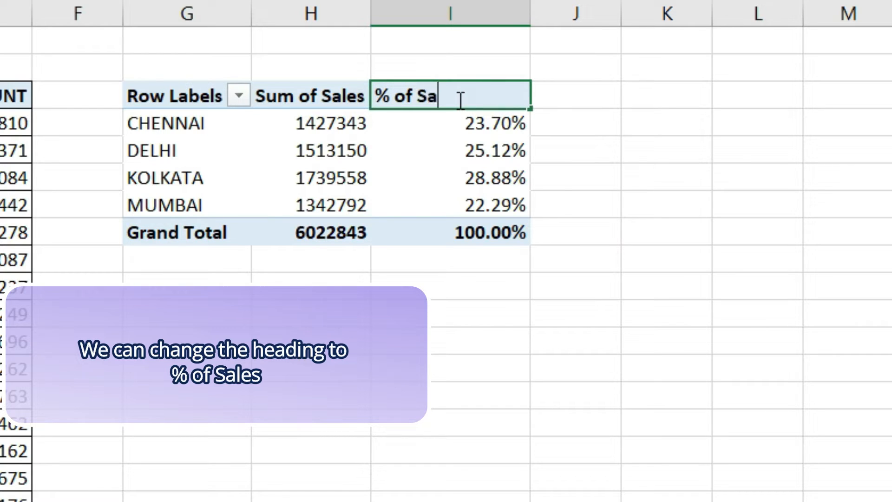
pyautogui.write('les')
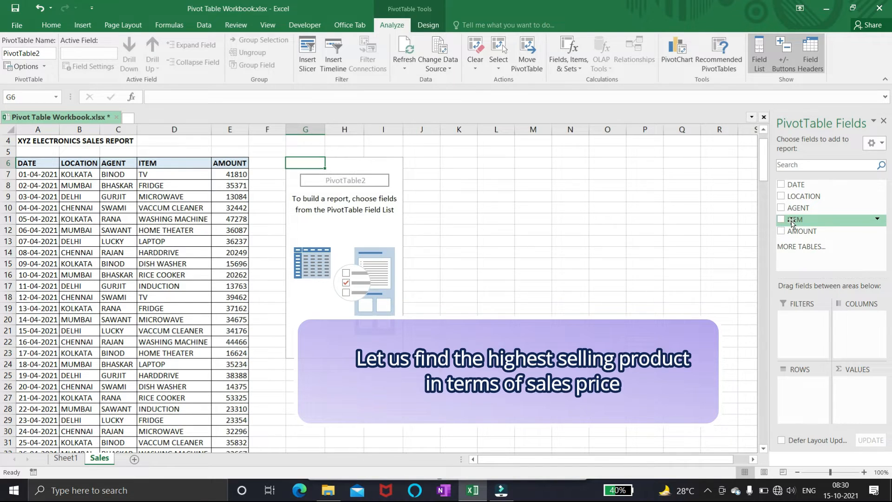
# Step: Build the item pivot with ITEM as rows and AMOUNT added to Values twice
pyautogui.click(782, 219)
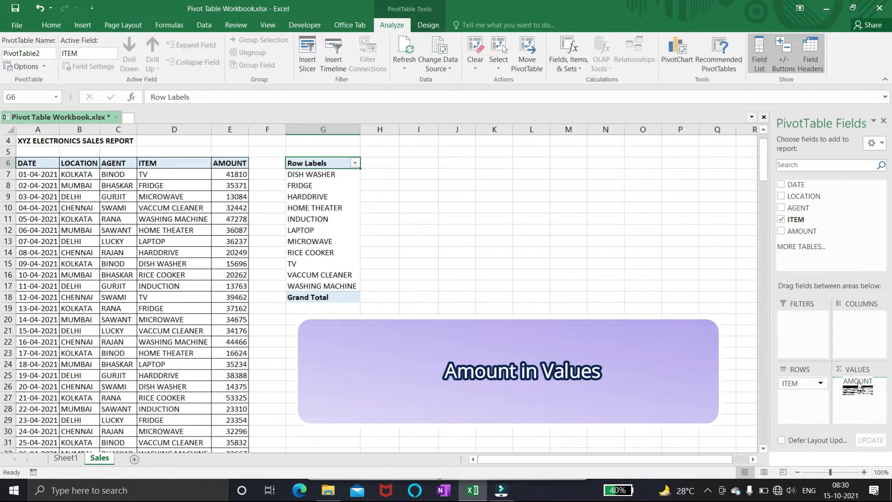
pyautogui.click(781, 232)
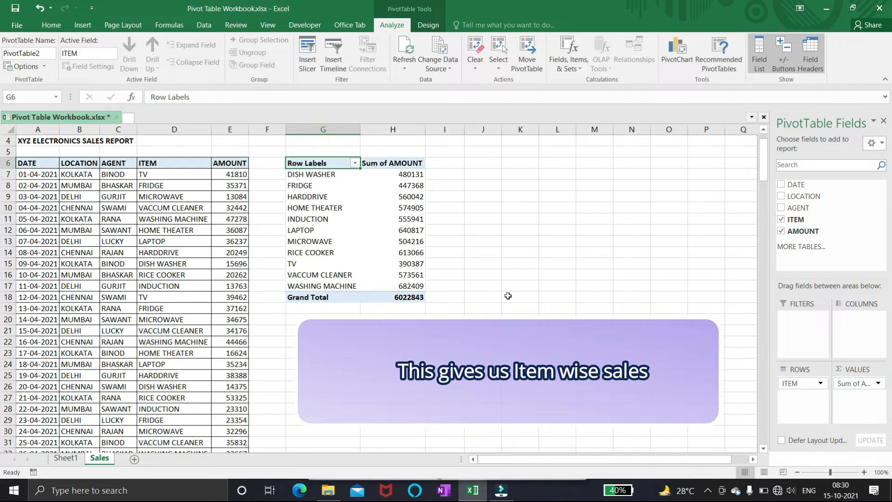
pyautogui.moveTo(409, 185)
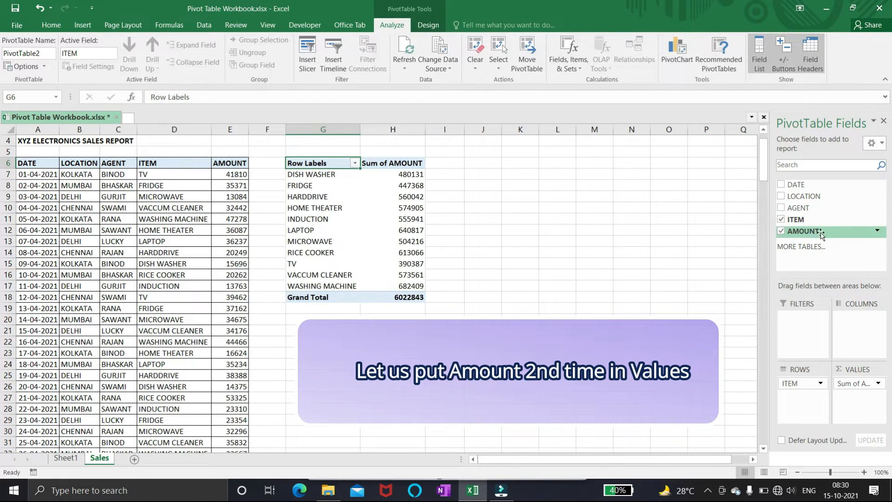
pyautogui.click(781, 230)
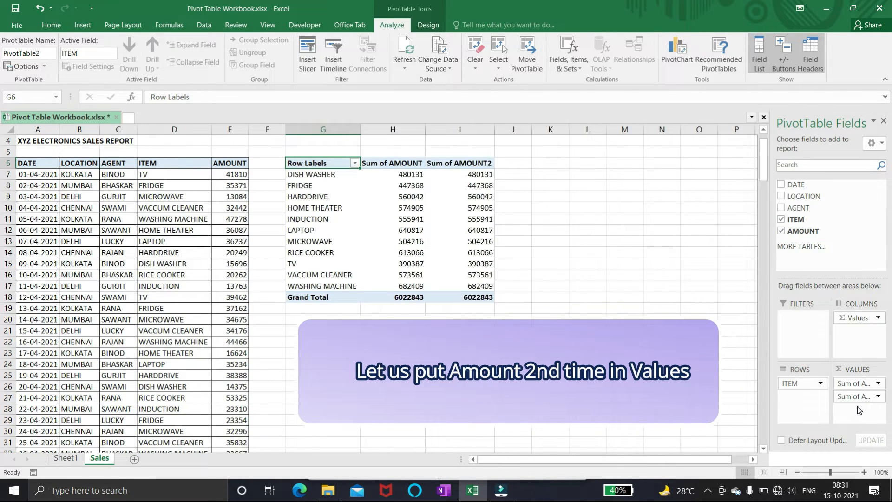
# Step: Show the second amount column as Rank Largest to Smallest based on ITEM
pyautogui.click(460, 174)
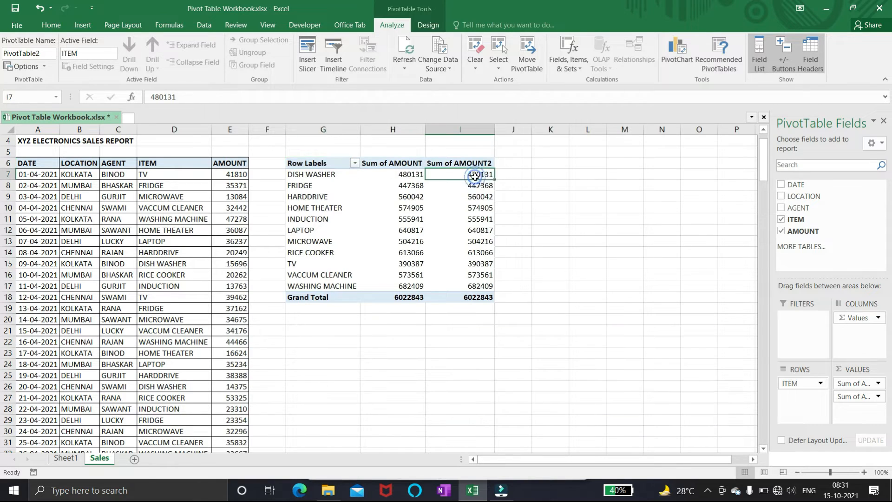
pyautogui.rightClick(473, 173)
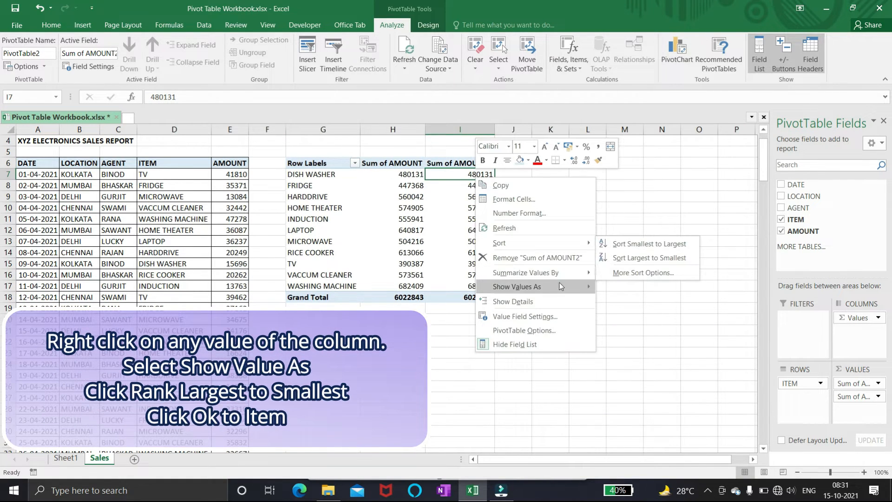
pyautogui.click(516, 286)
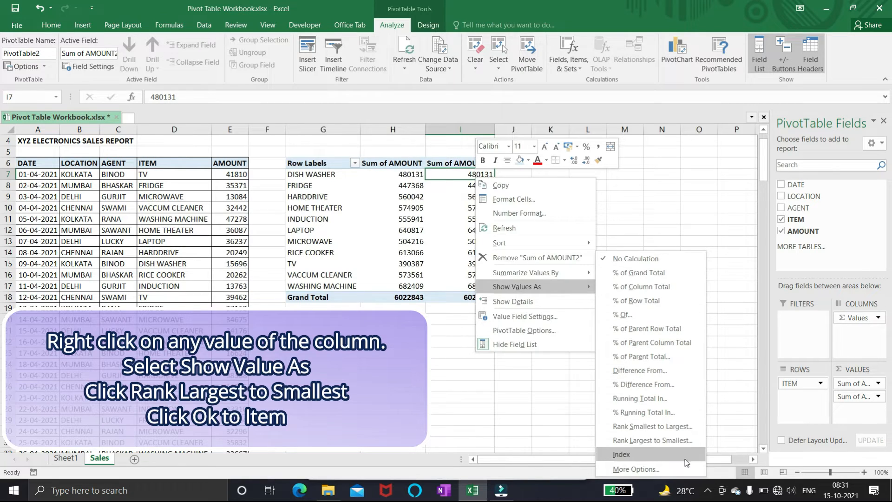
pyautogui.moveTo(651, 439)
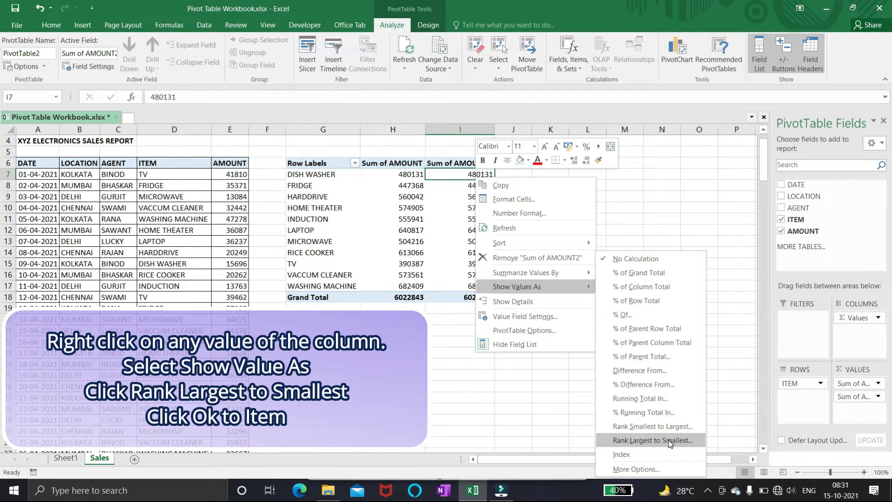
pyautogui.click(652, 440)
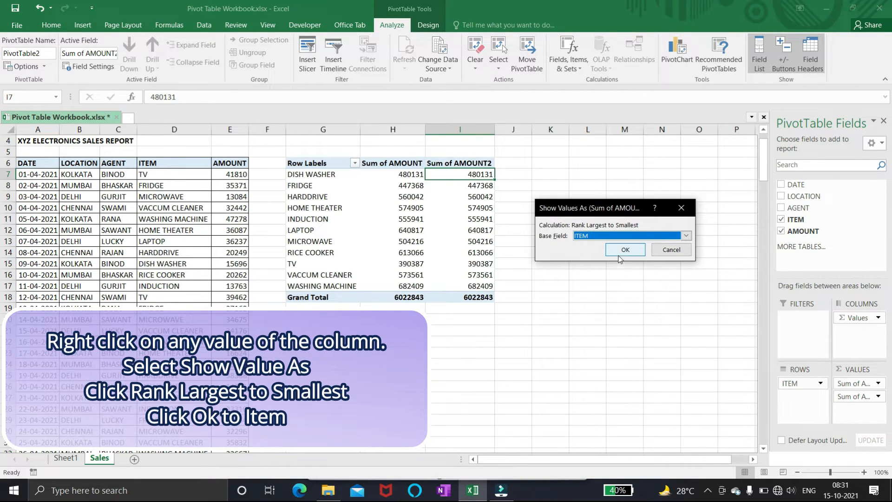
pyautogui.moveTo(625, 252)
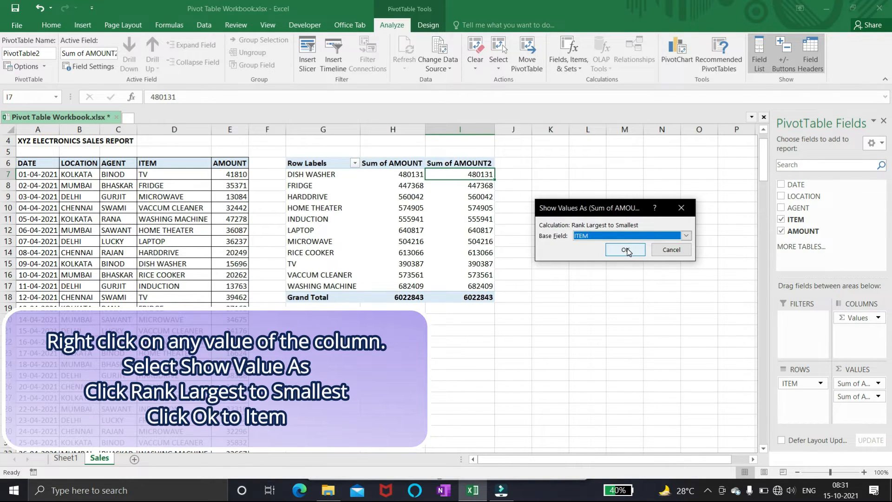
pyautogui.click(624, 249)
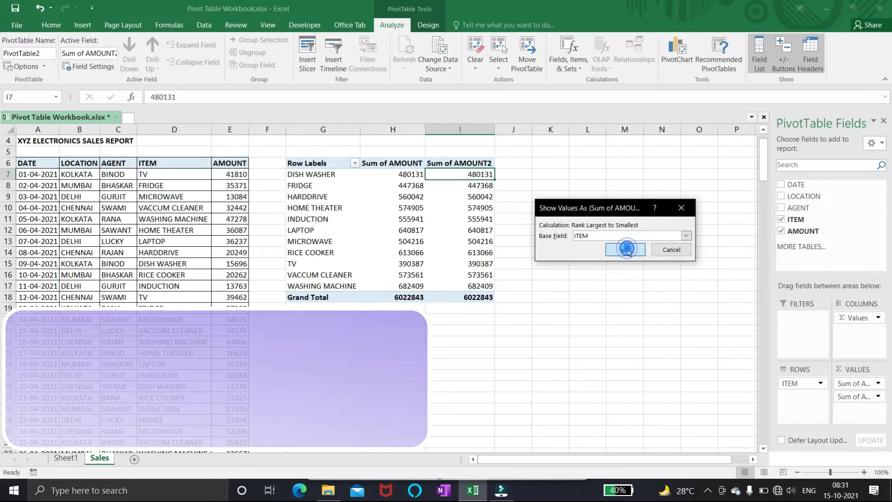
# Step: Sort items from highest to lowest sales and rename the rank heading Rank
pyautogui.click(625, 249)
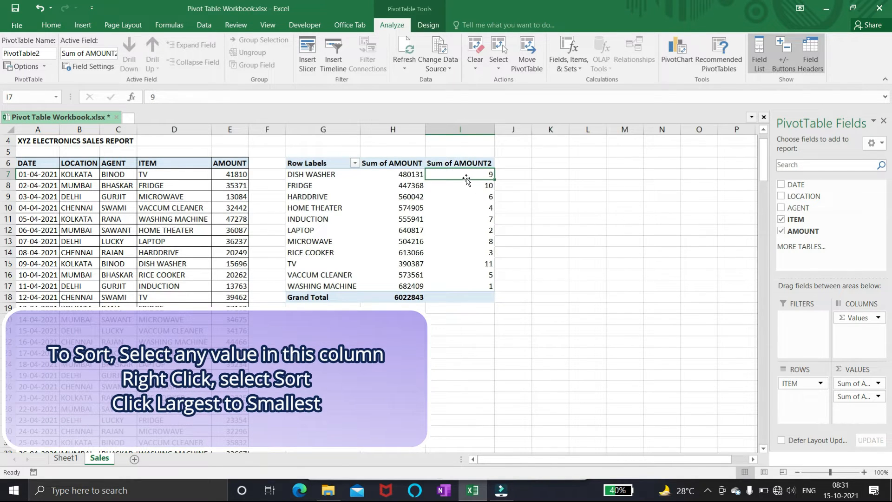
pyautogui.moveTo(459, 174)
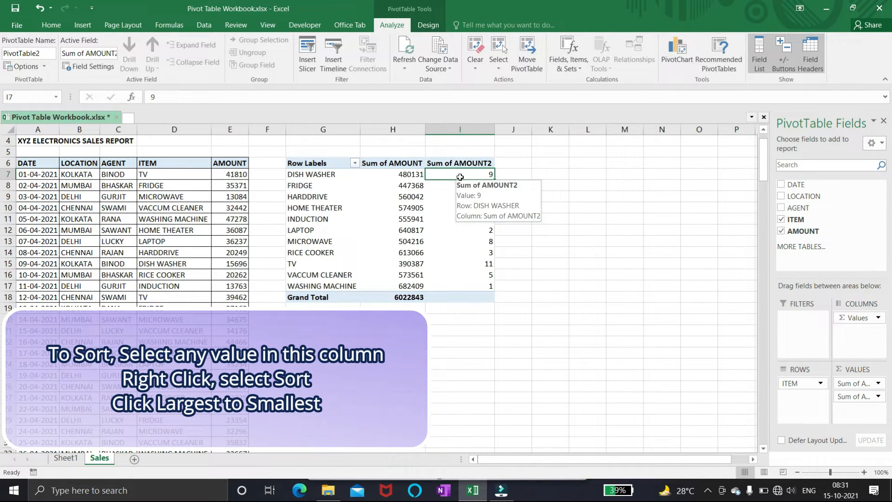
pyautogui.rightClick(460, 177)
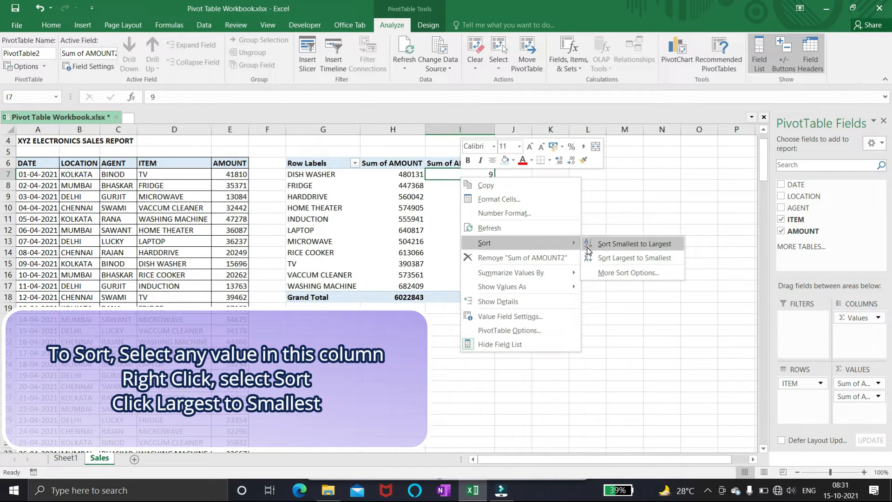
pyautogui.moveTo(633, 258)
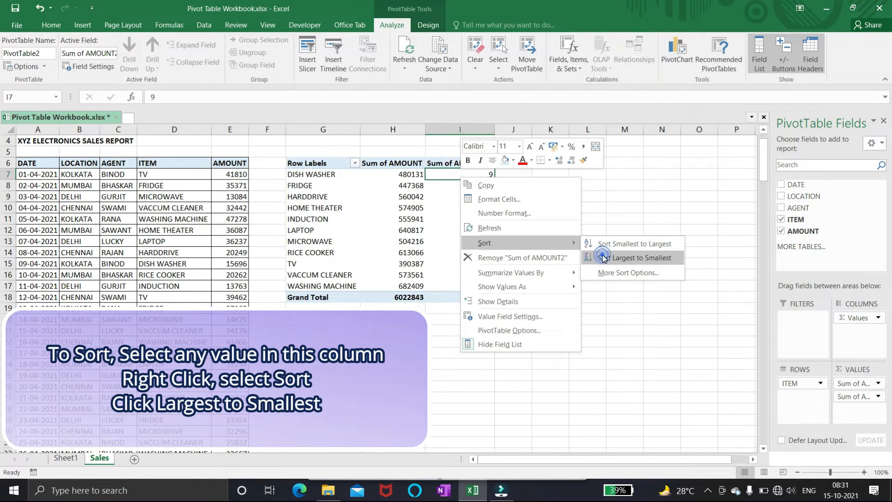
pyautogui.click(635, 257)
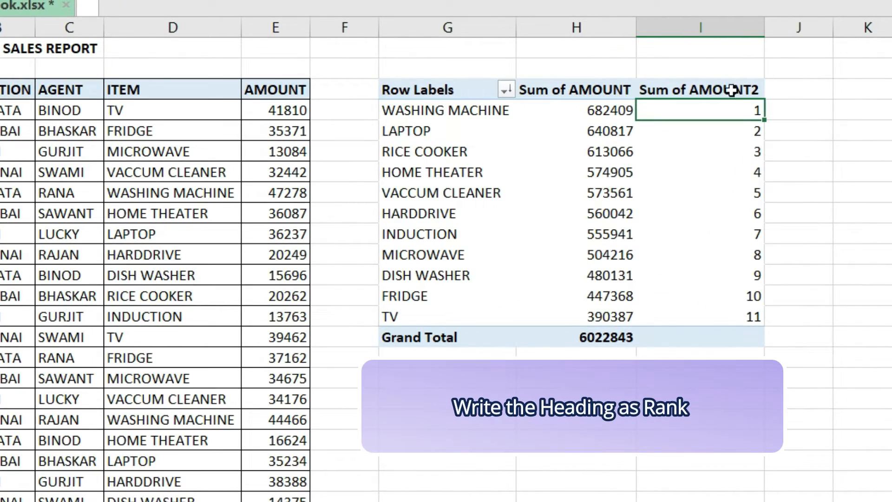
pyautogui.write('Rank')
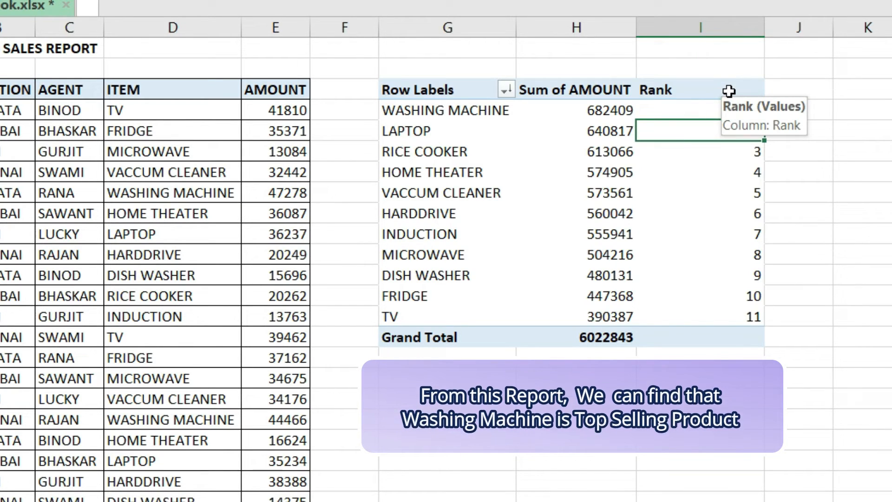
pyautogui.click(344, 109)
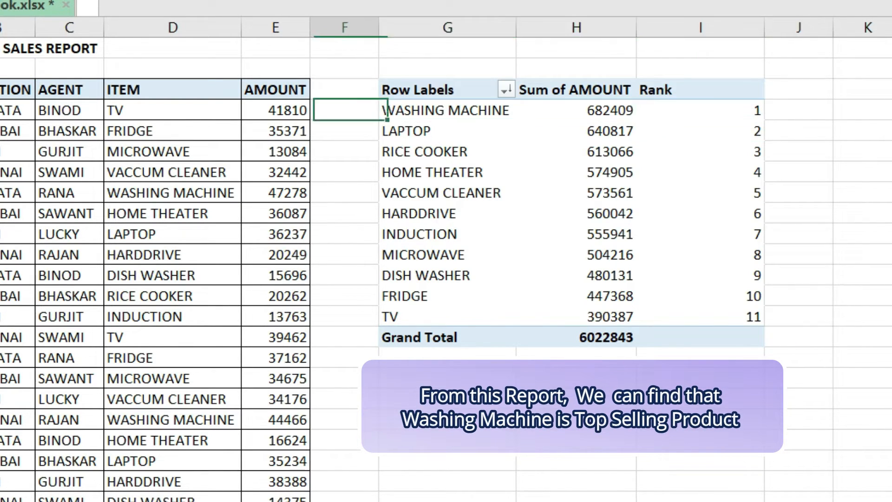
# Step: Check the LAPTOP and TV sales totals in the ranked pivot
pyautogui.click(576, 130)
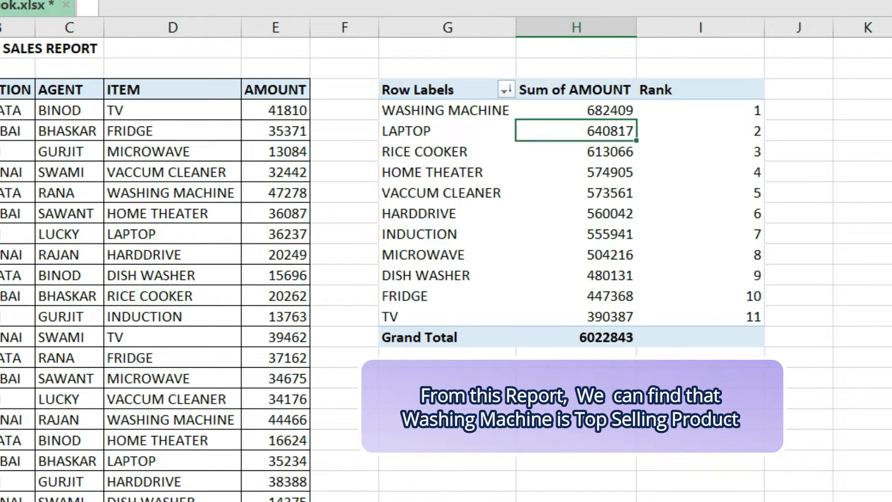
pyautogui.click(576, 316)
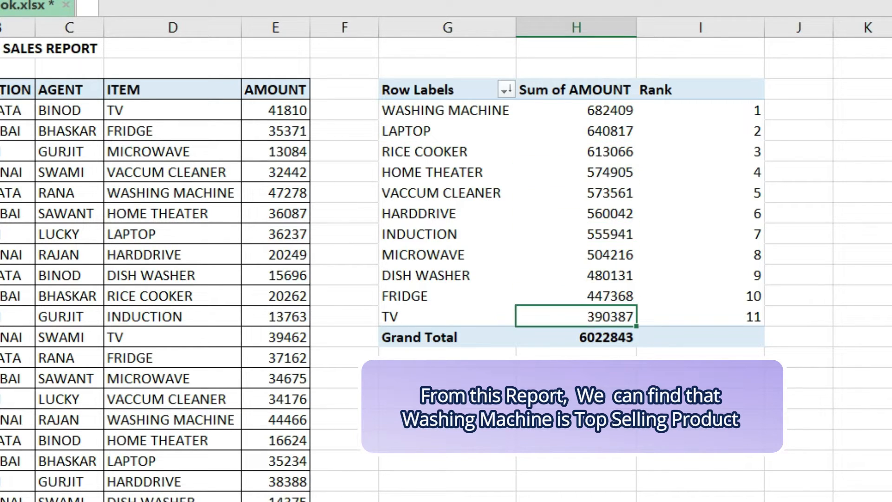
pyautogui.click(575, 130)
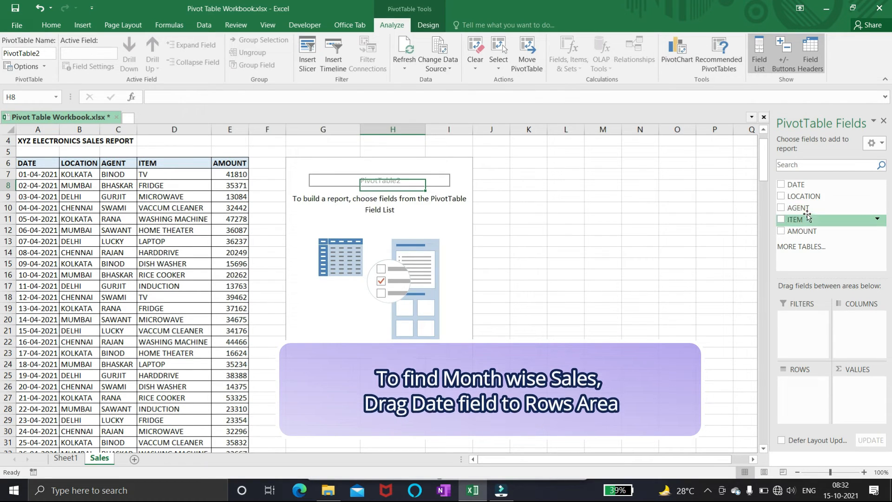
pyautogui.moveTo(796, 184)
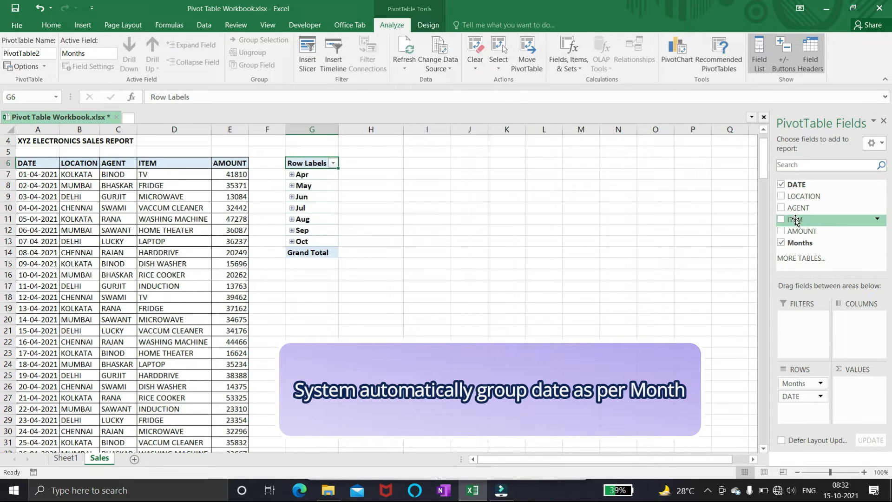
pyautogui.moveTo(802, 231)
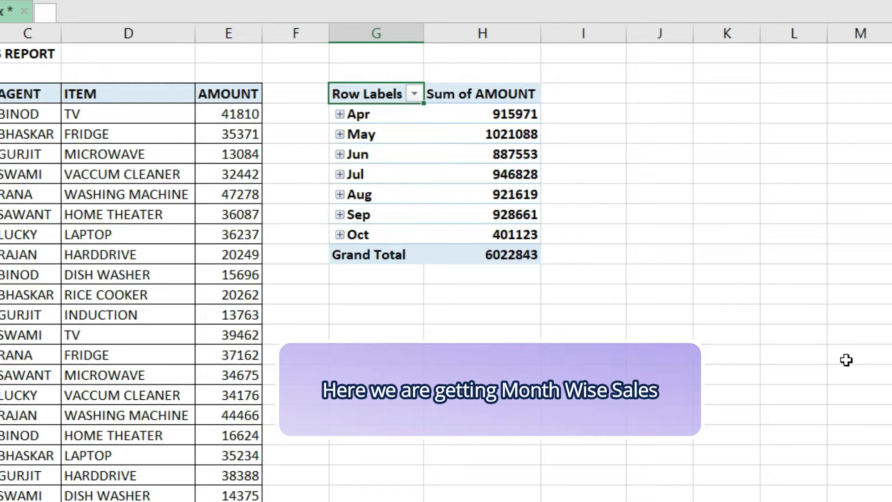
pyautogui.moveTo(732, 280)
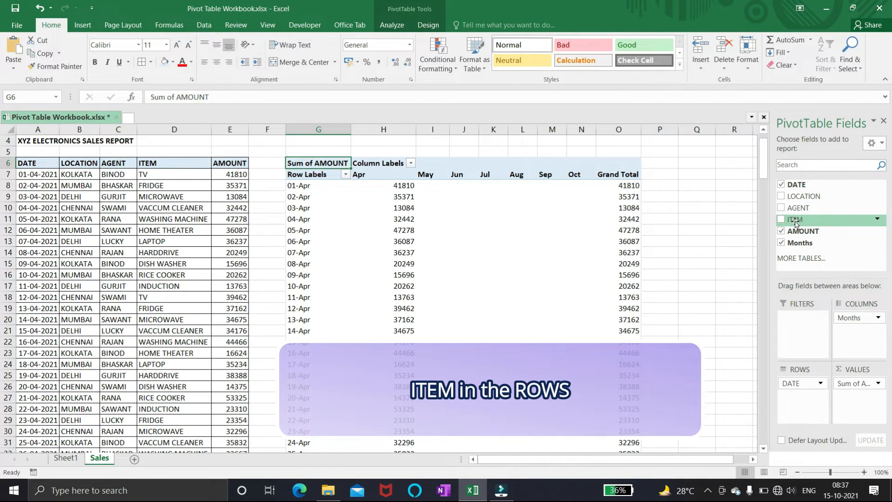
# Step: Add the ITEM field to the pivot table's rows
pyautogui.click(781, 220)
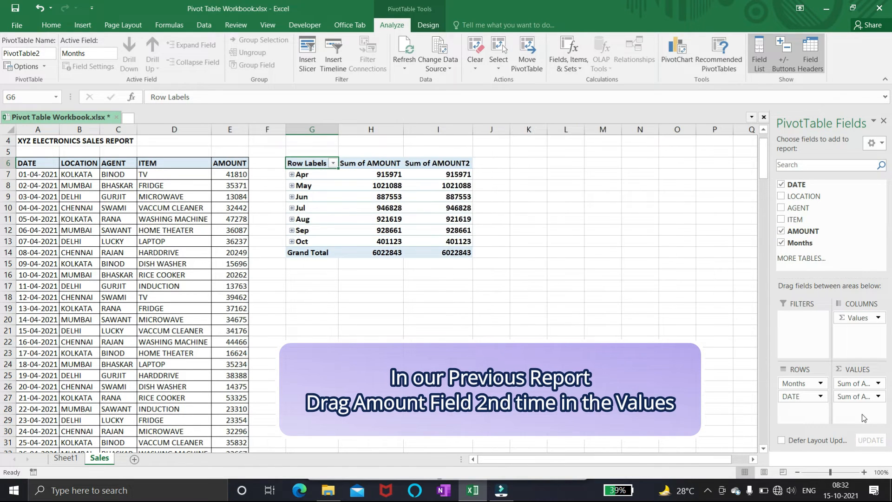
# Step: Apply Blue Data Bar gradient fill to the Sum of AMOUNT2 values
pyautogui.click(437, 173)
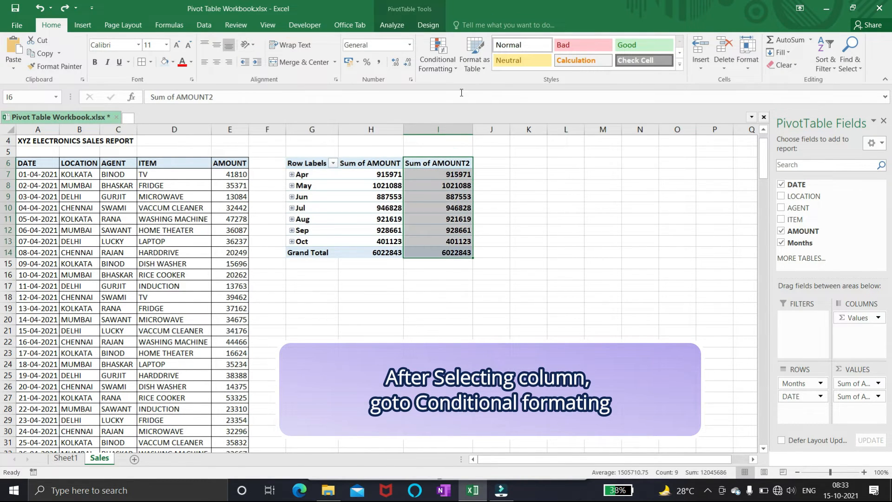
pyautogui.click(436, 54)
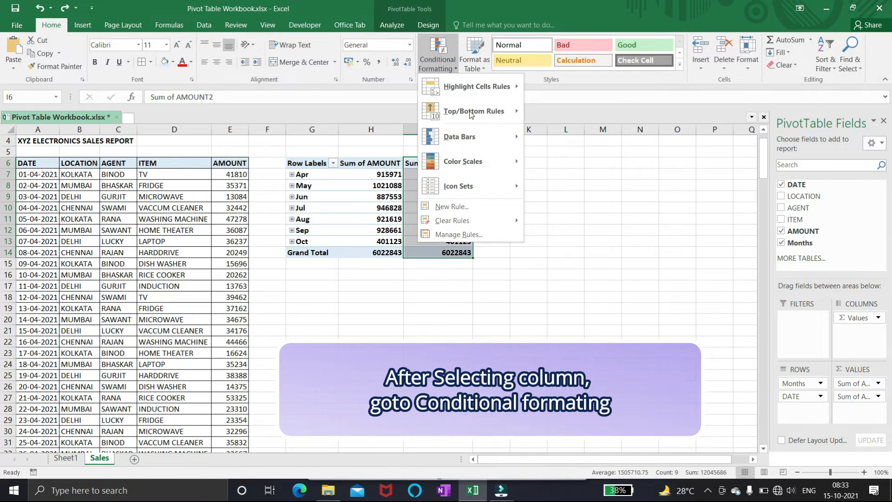
pyautogui.click(459, 137)
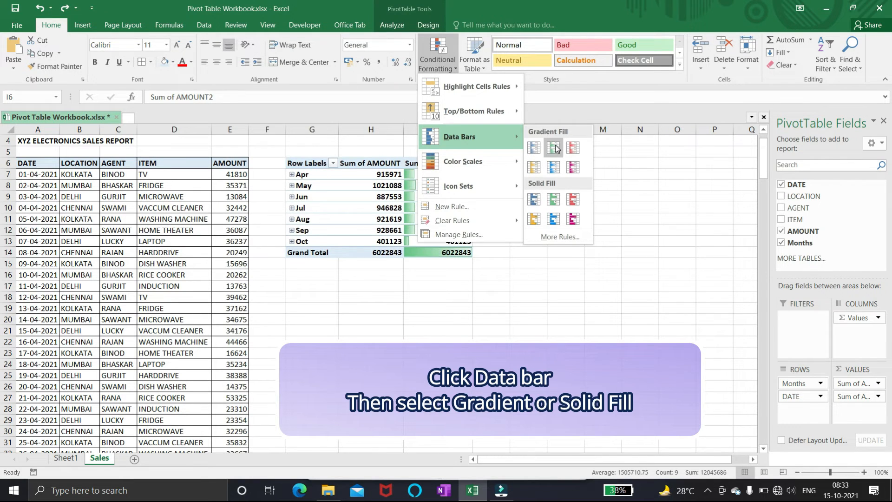
pyautogui.moveTo(533, 147)
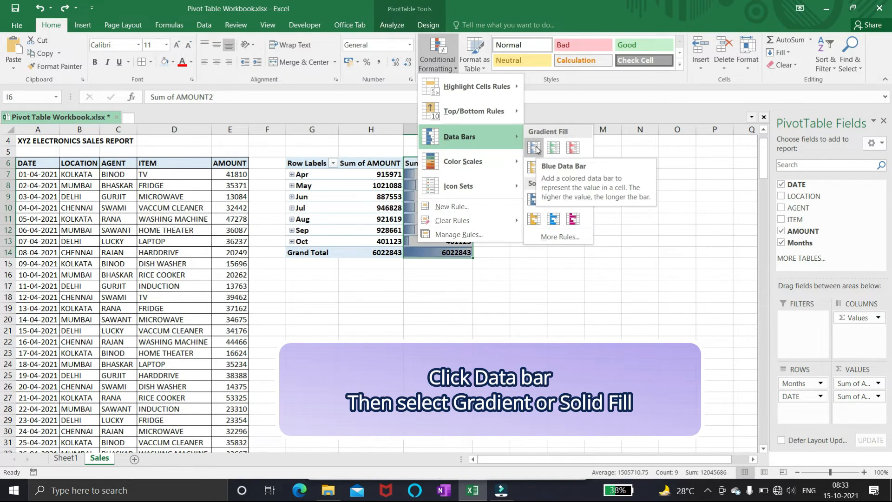
pyautogui.click(534, 147)
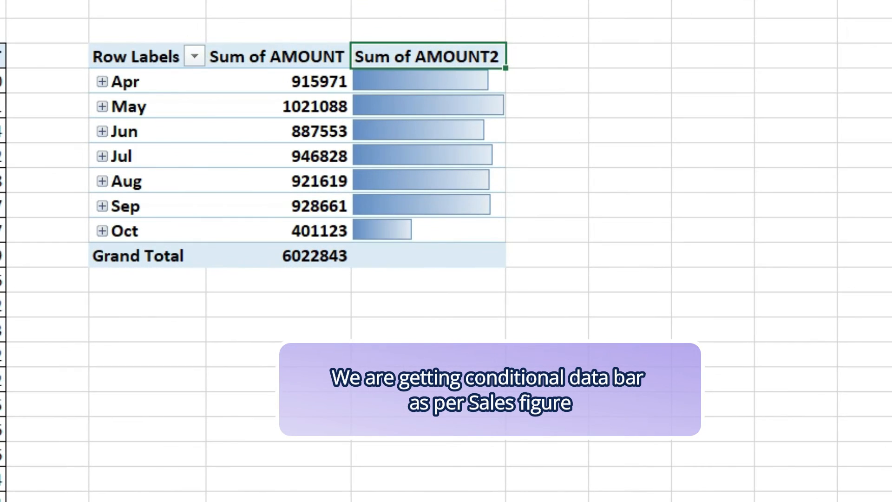
pyautogui.click(528, 471)
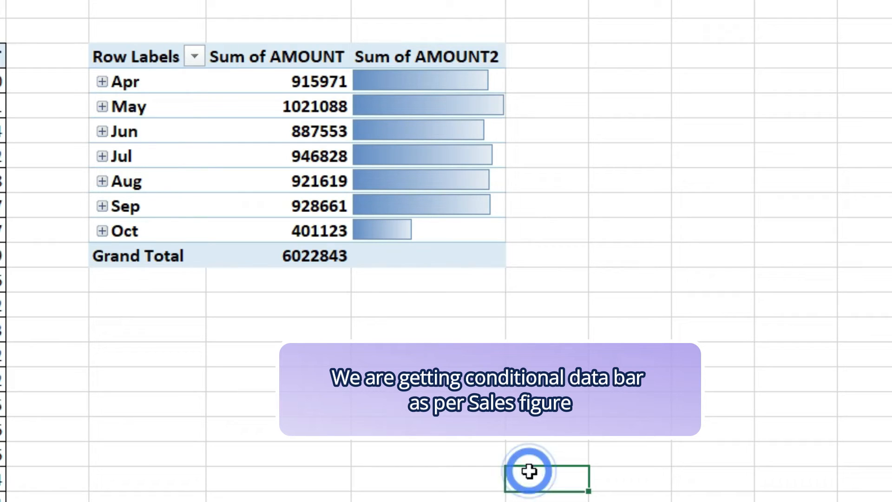
pyautogui.moveTo(384, 192)
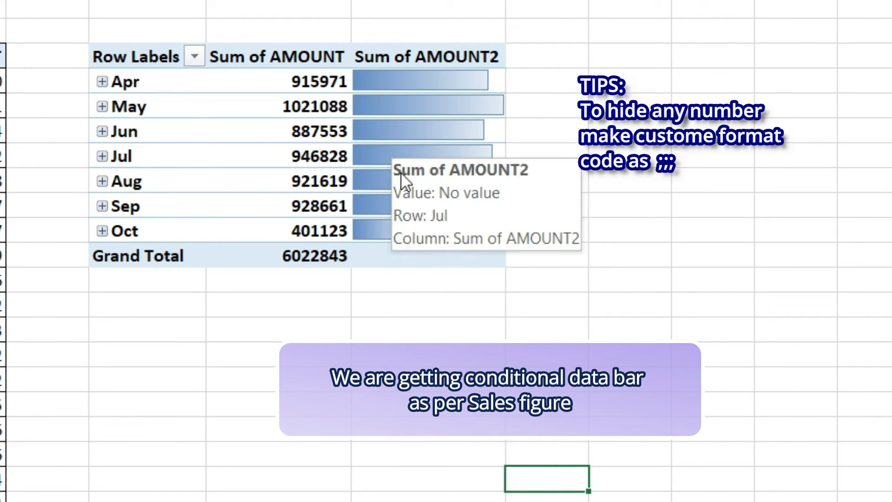
pyautogui.moveTo(403, 267)
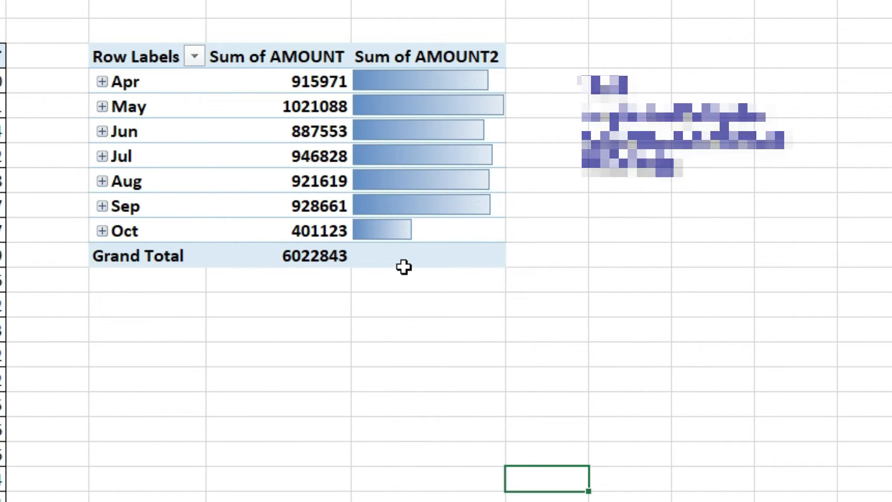
pyautogui.click(425, 25)
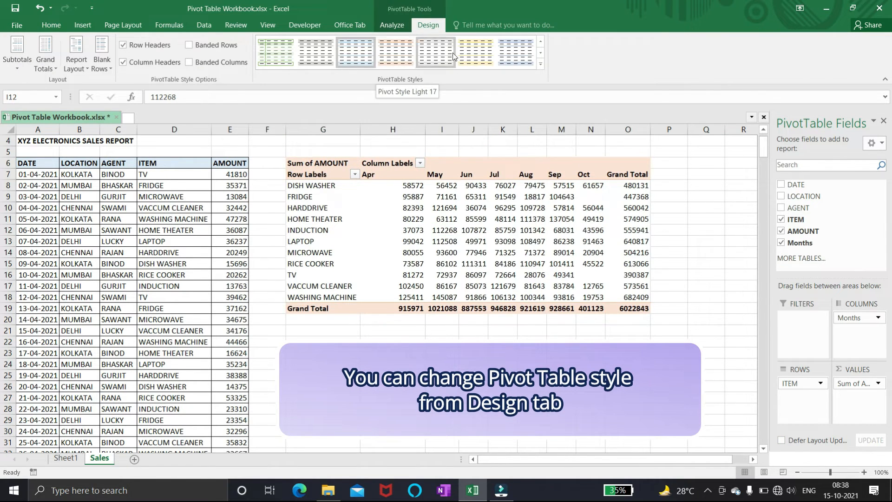
# Step: Try a light blue PivotTable style preset, then settle on the light orange one
pyautogui.click(539, 64)
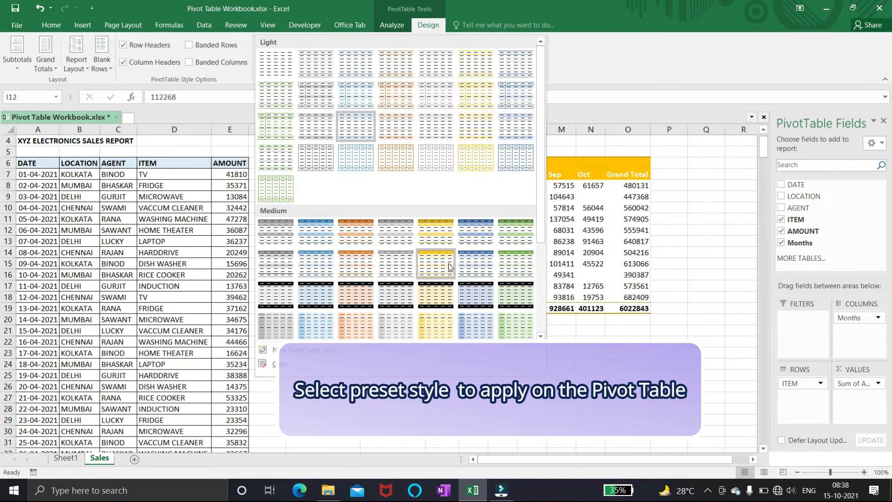
pyautogui.moveTo(477, 293)
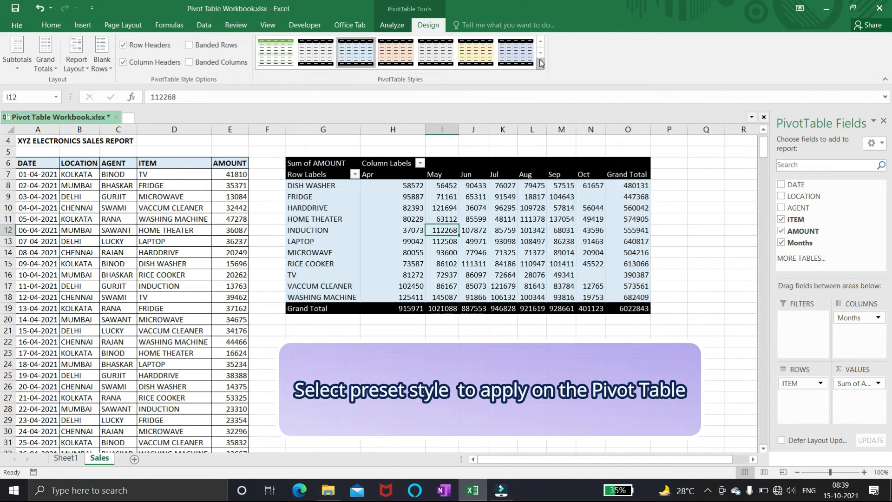
pyautogui.click(538, 62)
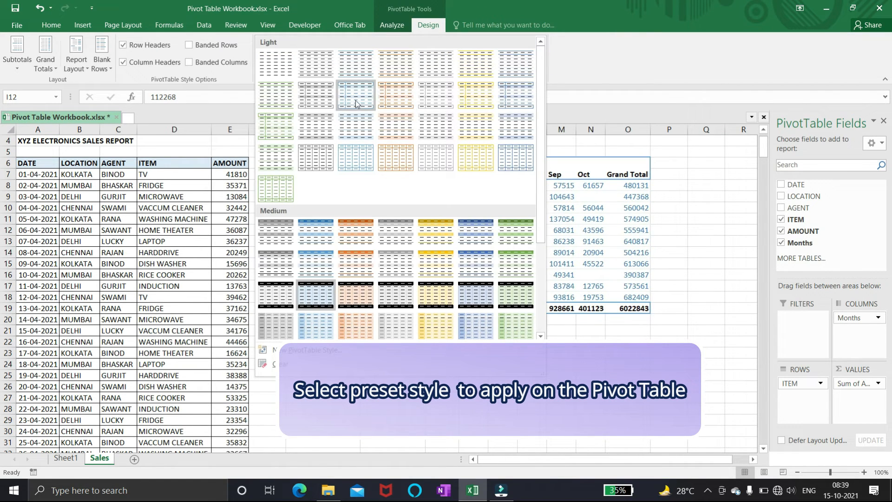
pyautogui.click(354, 91)
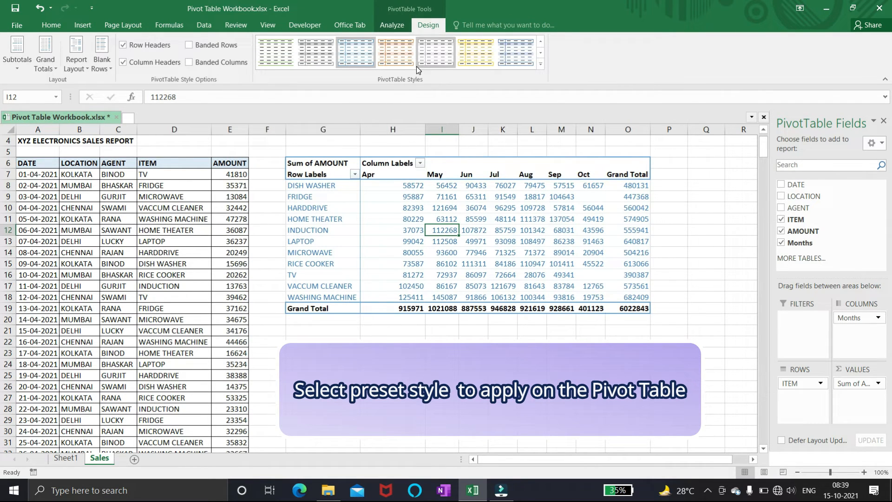
pyautogui.click(393, 52)
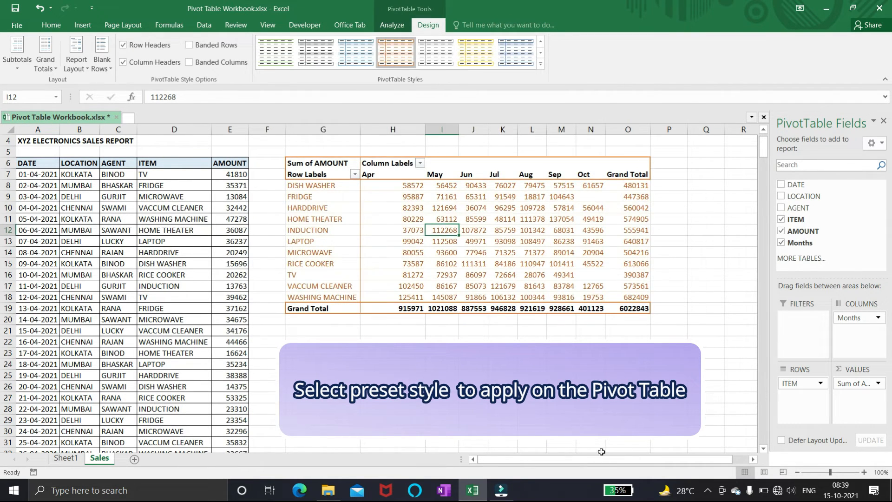
pyautogui.click(354, 51)
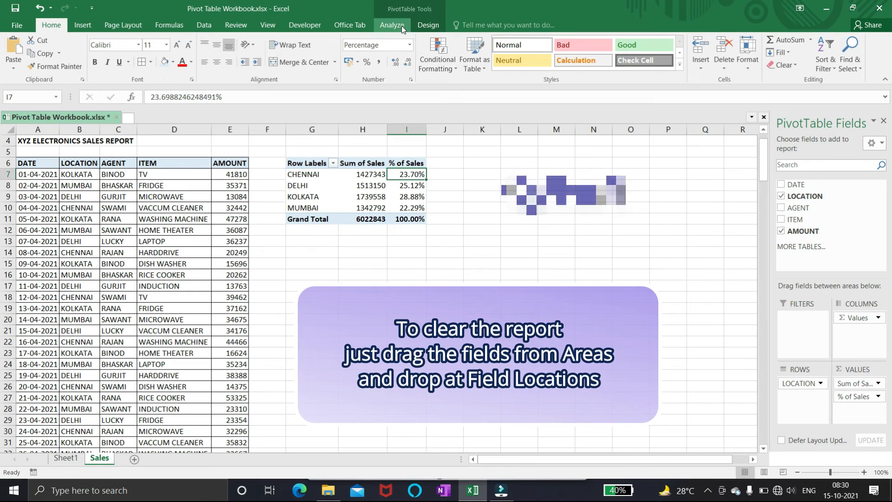
pyautogui.click(391, 24)
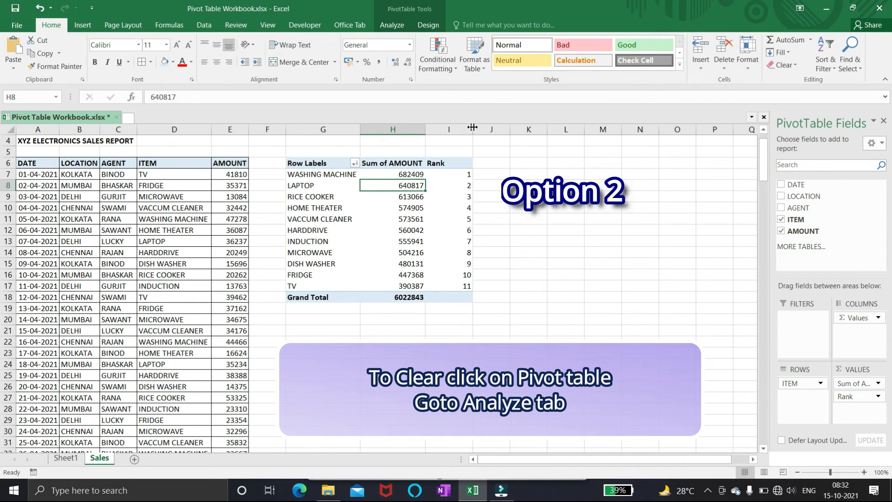
pyautogui.moveTo(436, 54)
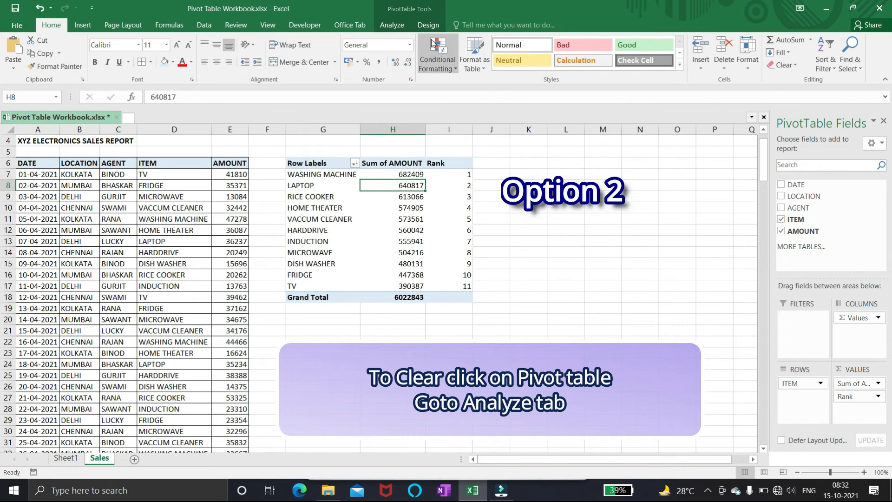
# Step: Clear All fields from the ranked-items pivot, leaving the empty PivotTable2 report
pyautogui.click(391, 24)
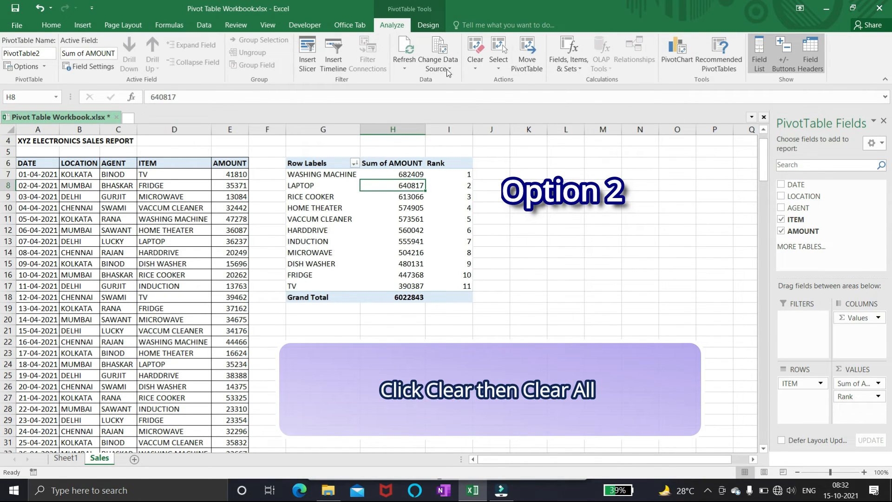
pyautogui.click(474, 54)
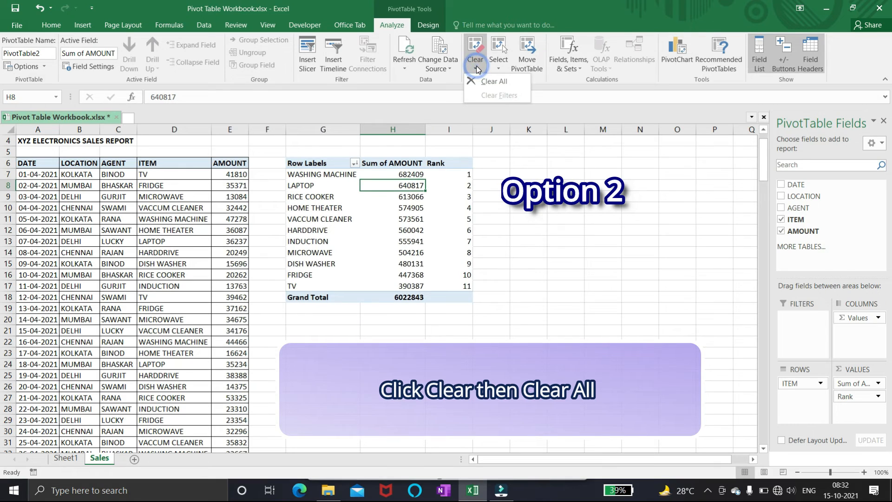
pyautogui.click(493, 81)
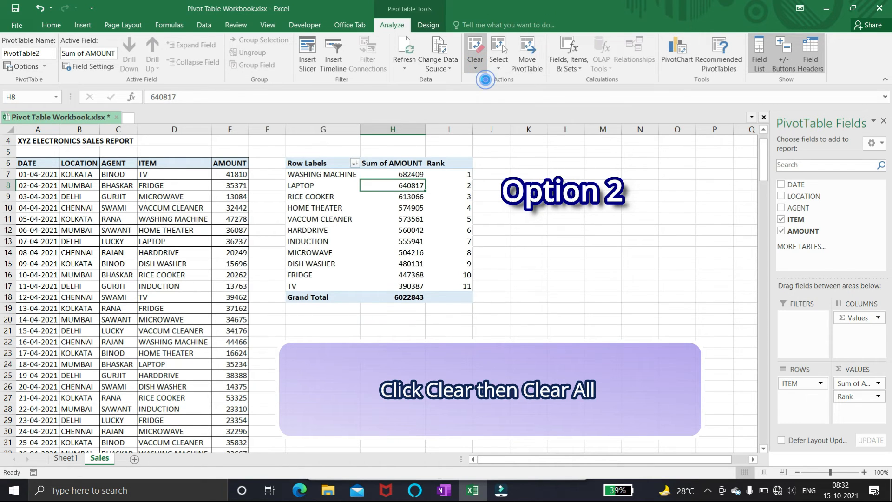
pyautogui.click(475, 51)
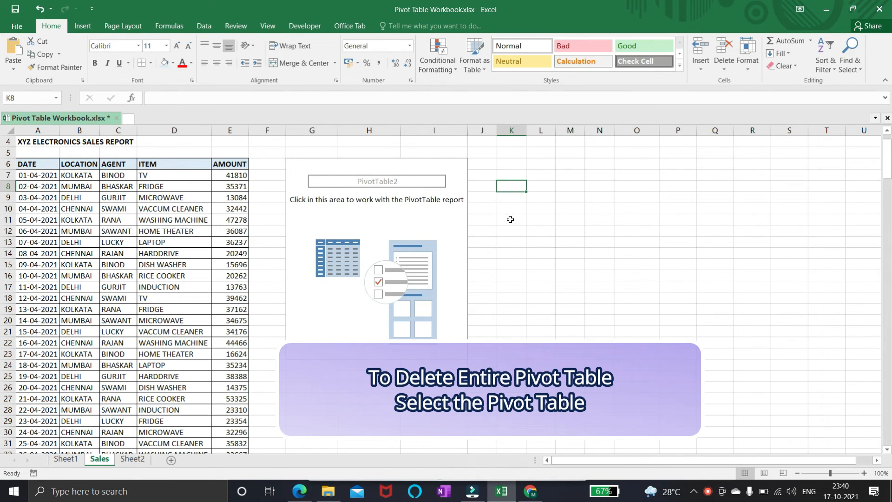
# Step: Select the entire empty PivotTable2 and delete it from the Sales sheet
pyautogui.click(434, 220)
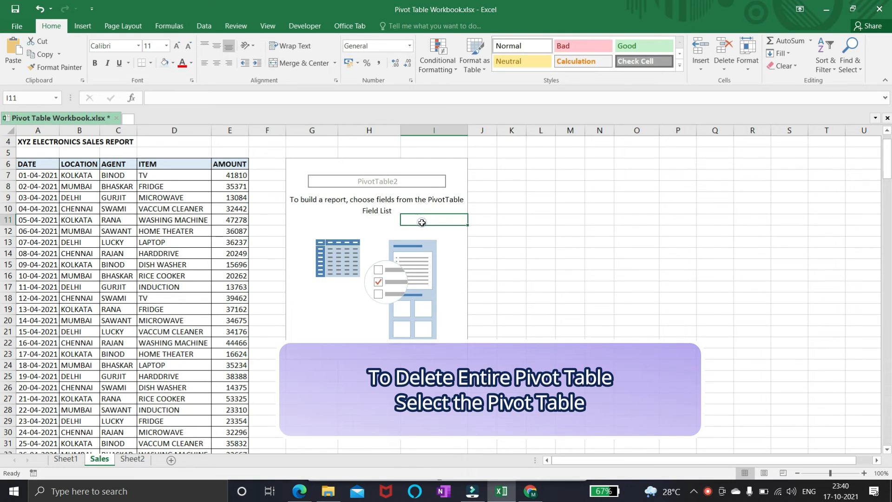
pyautogui.click(433, 220)
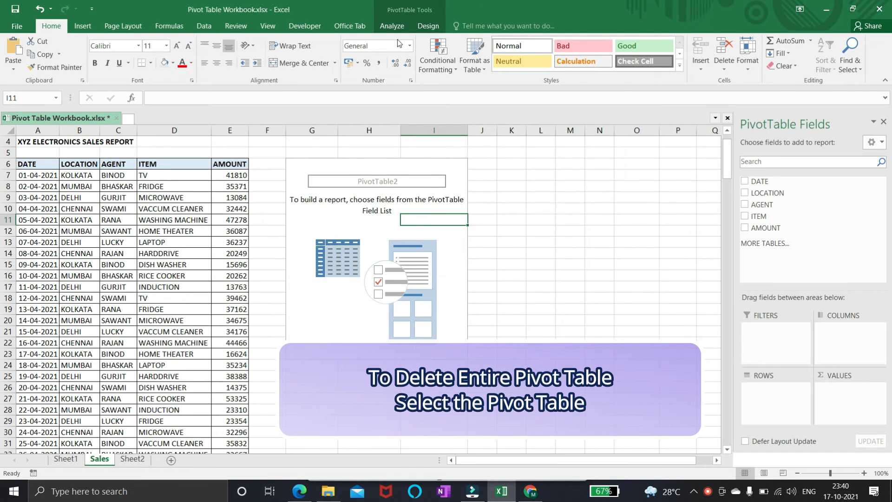
pyautogui.click(391, 26)
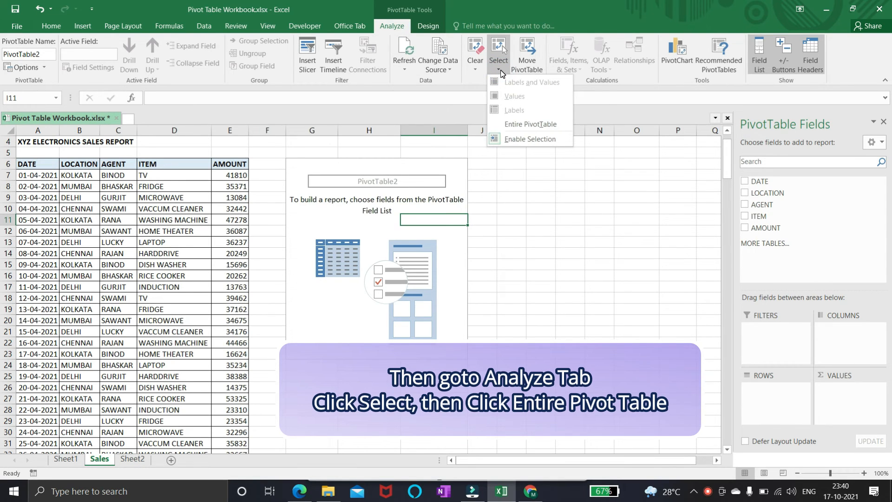
pyautogui.click(528, 124)
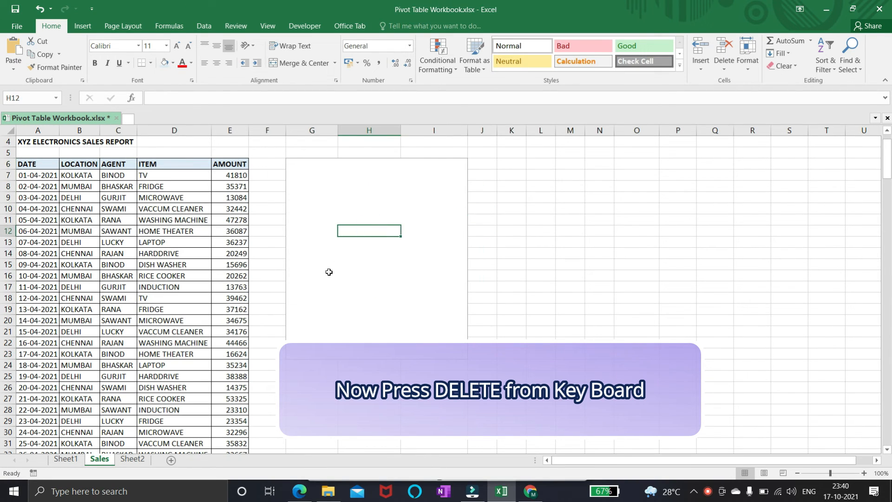
pyautogui.click(509, 297)
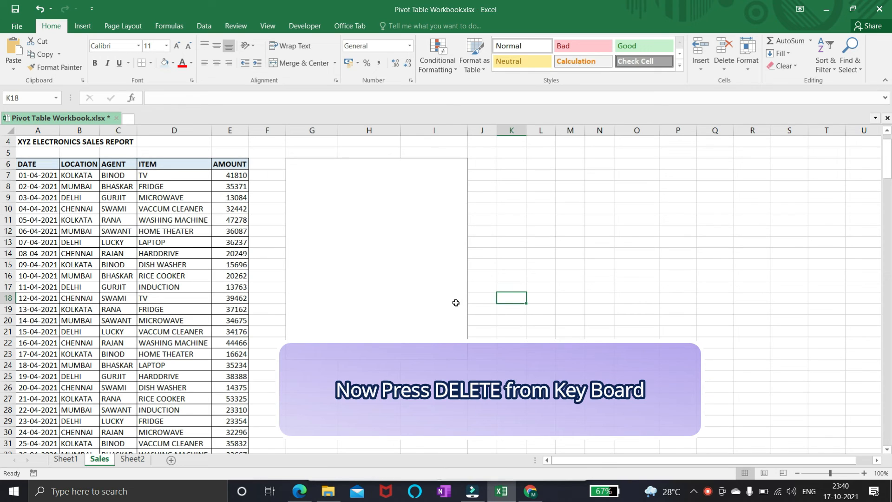